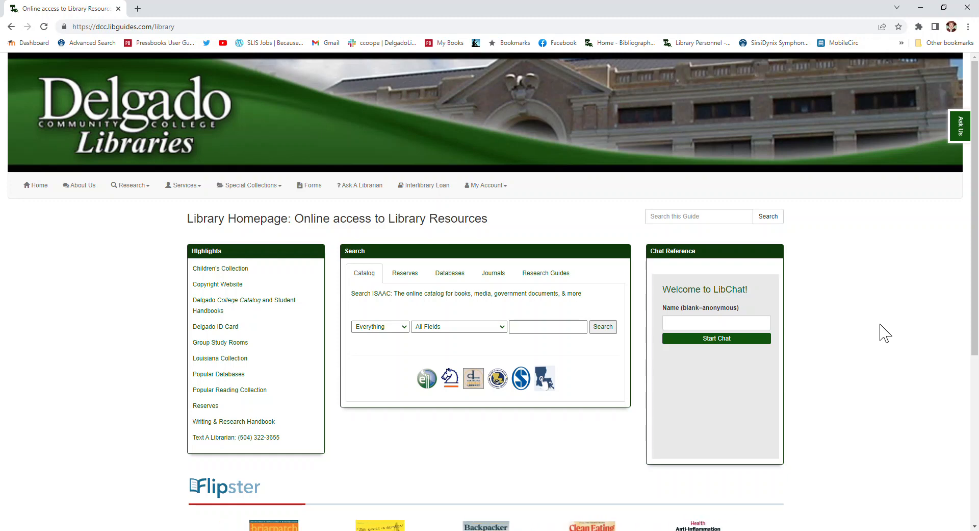
mouse_move(964, 382)
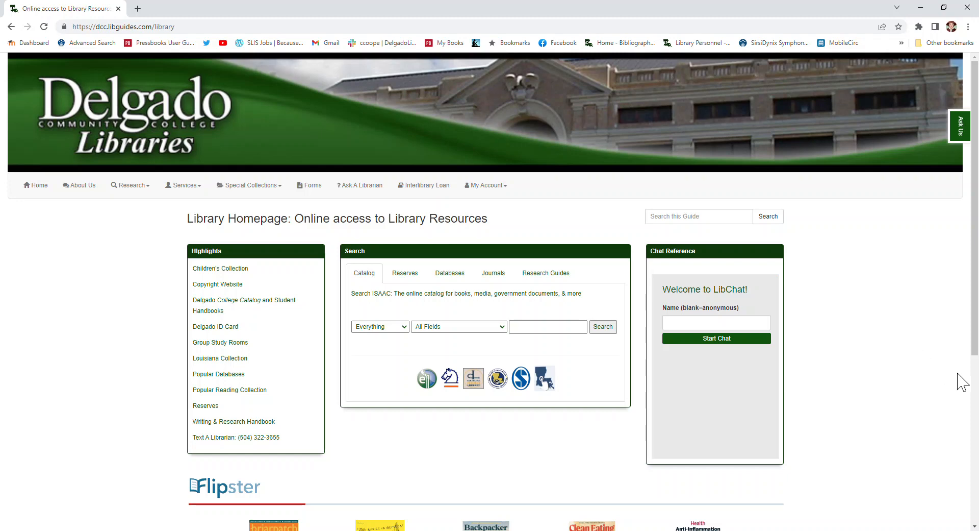
mouse_move(879, 390)
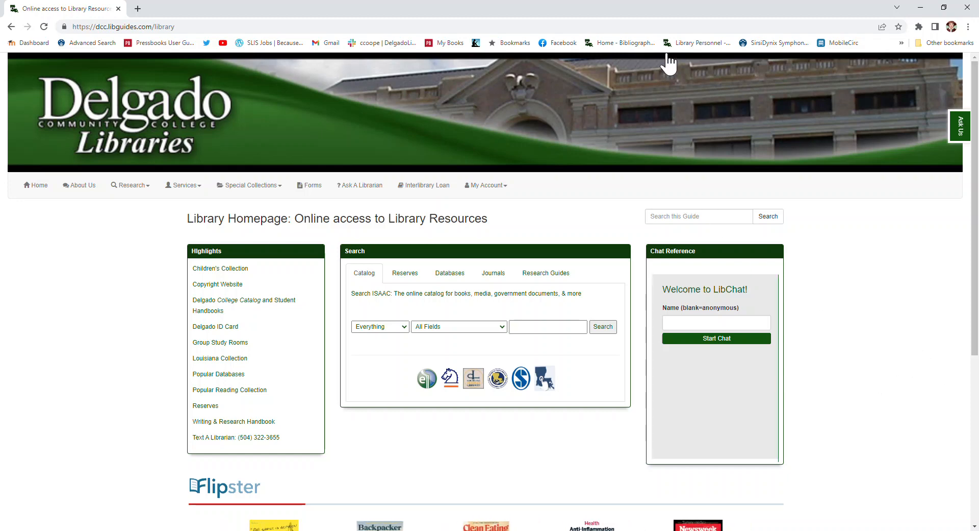
mouse_move(972, 29)
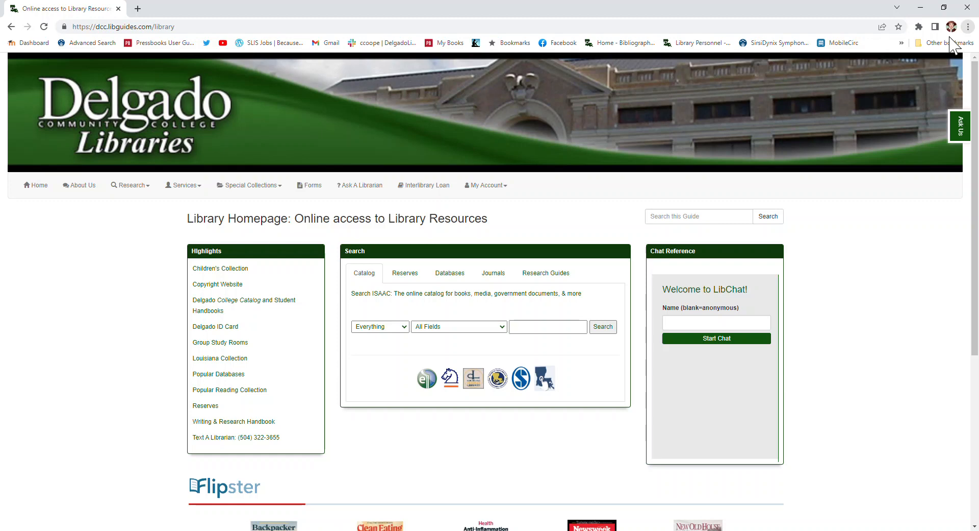
mouse_move(916, 111)
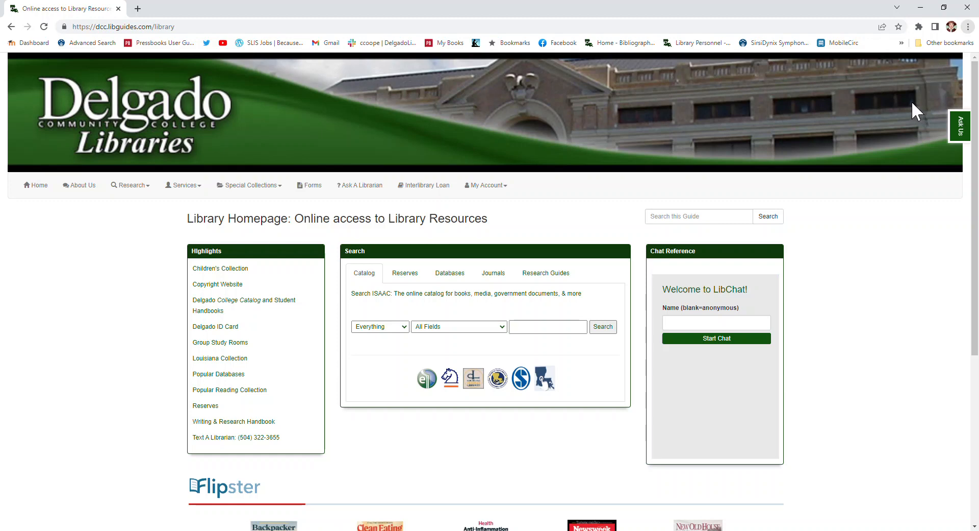
mouse_move(847, 91)
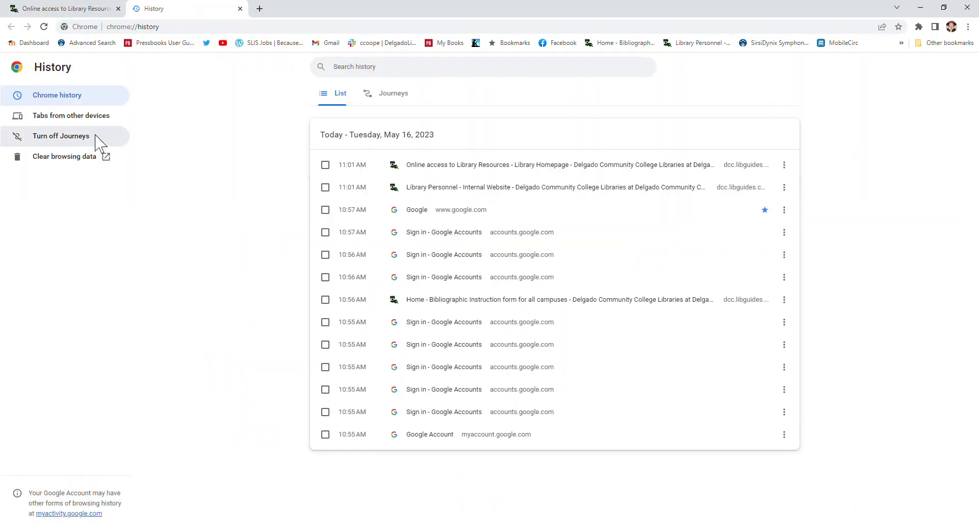
mouse_move(64, 156)
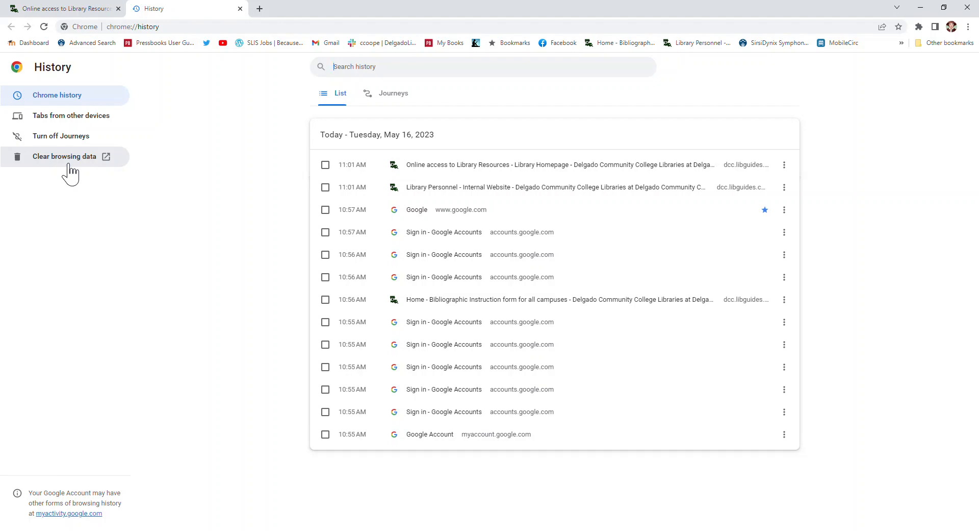
- Bring up the Clear browsing data dialog from the History sidebar
left_click(65, 156)
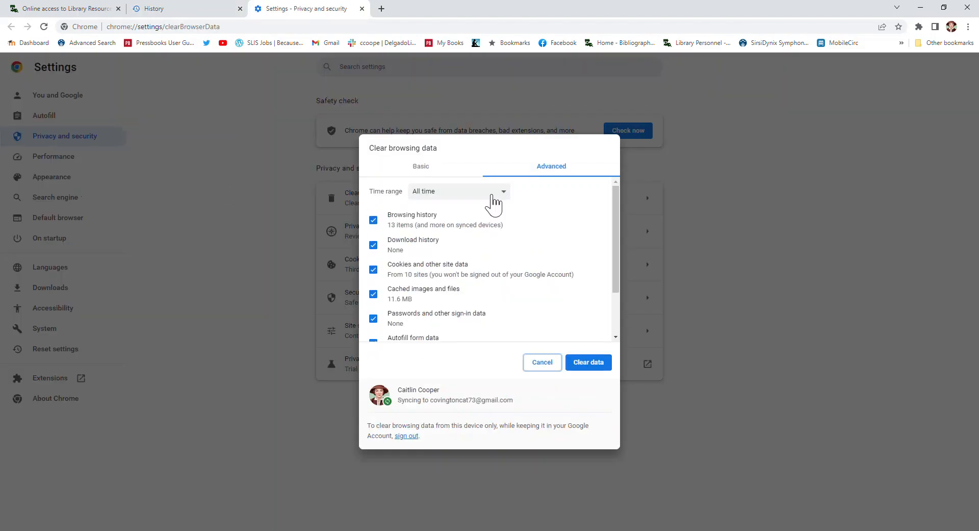
mouse_move(389, 205)
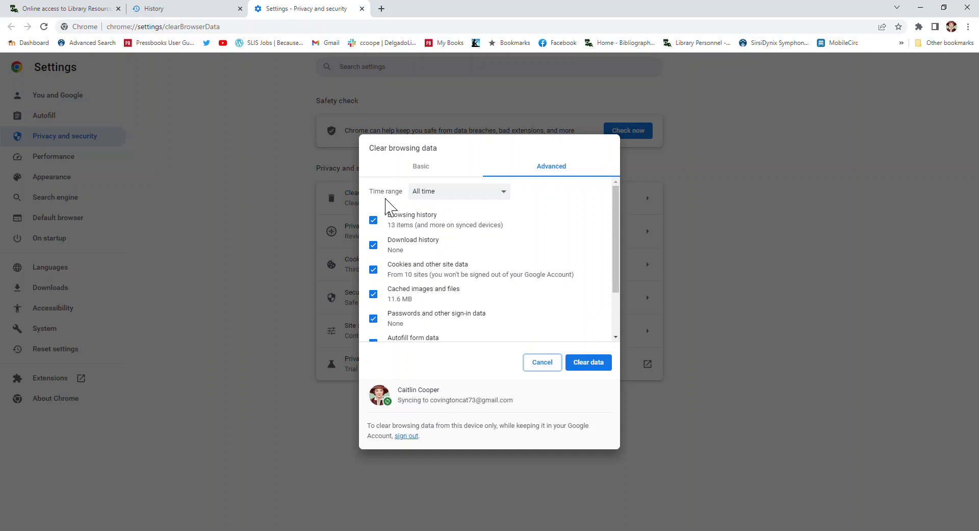
mouse_move(421, 225)
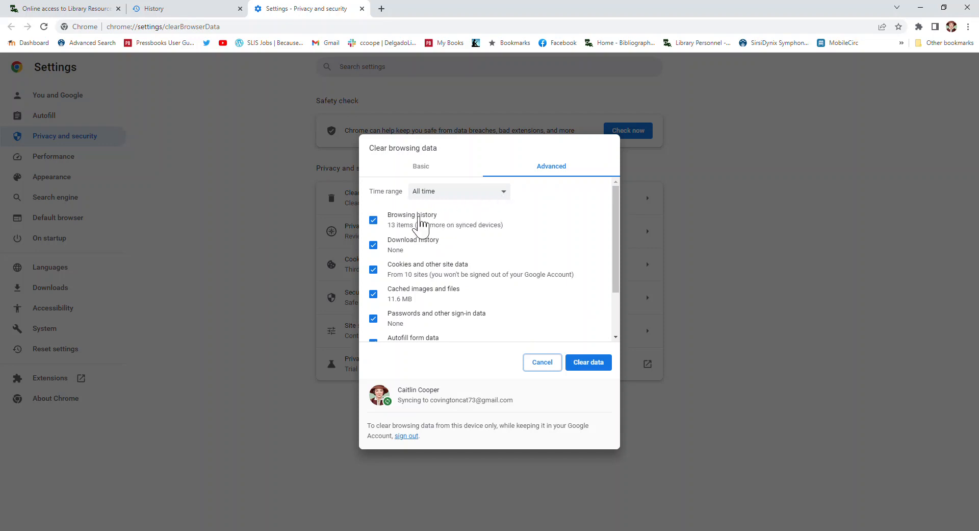
mouse_move(406, 234)
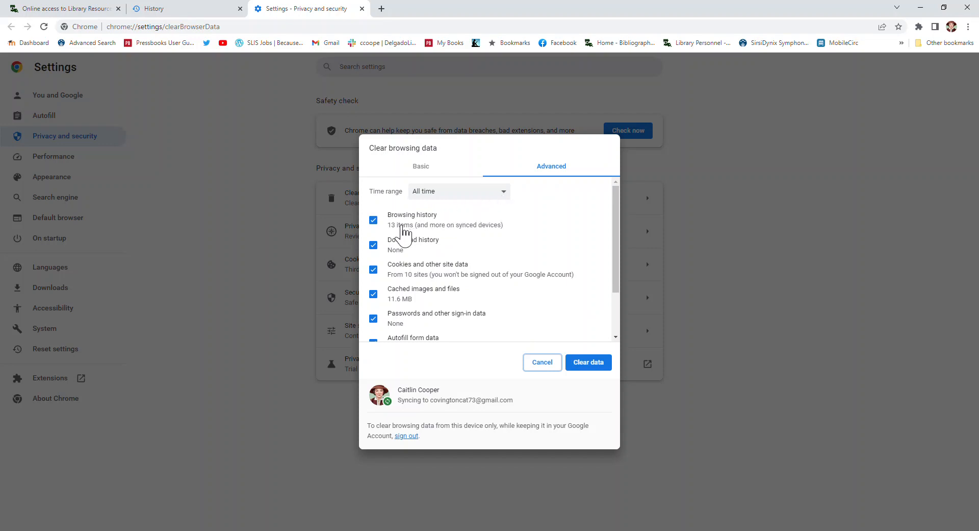
- Clear history, cookies, cache, sign-in data and site settings for All time
scroll("down", 3)
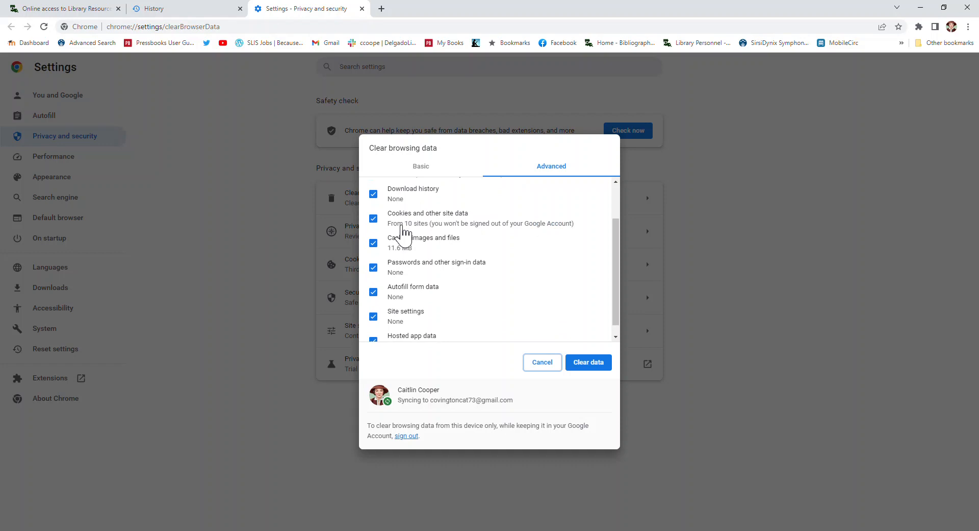
scroll("down", 3)
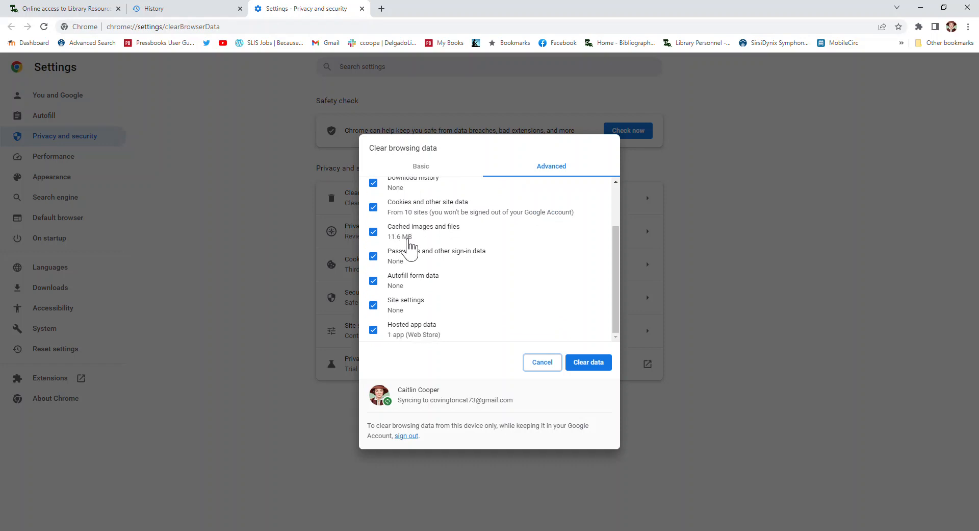
mouse_move(397, 267)
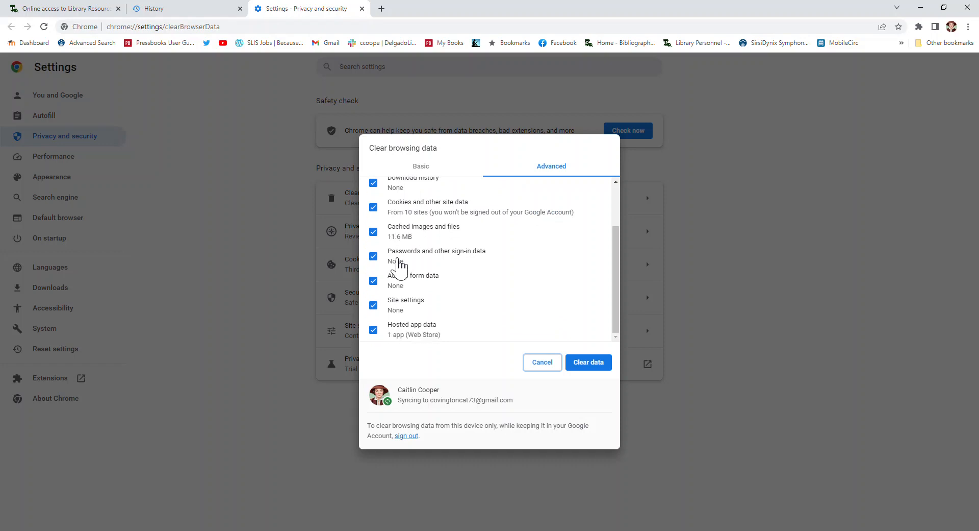
mouse_move(380, 296)
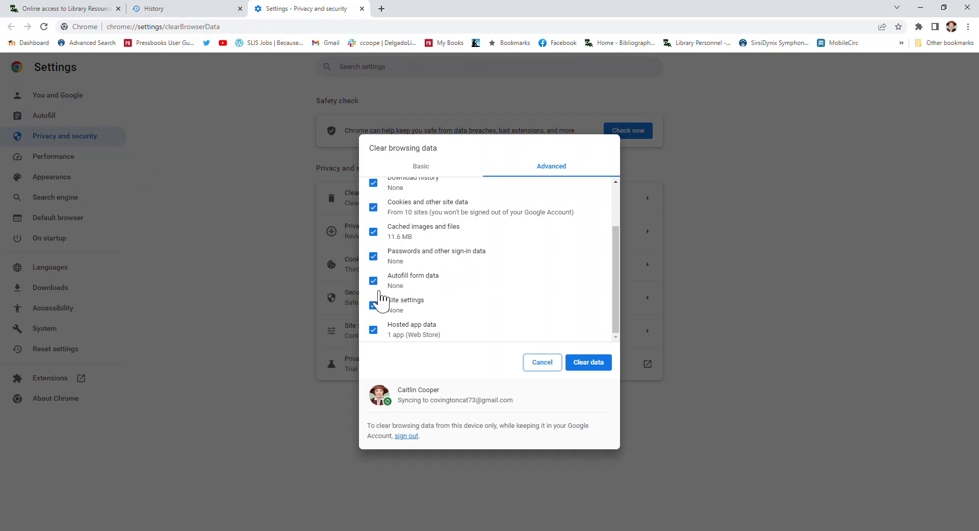
mouse_move(496, 332)
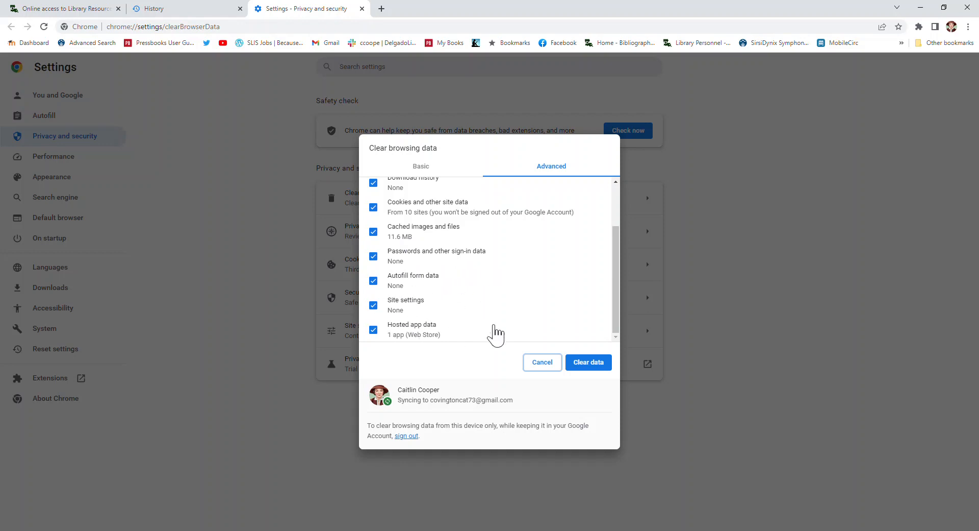
left_click(588, 362)
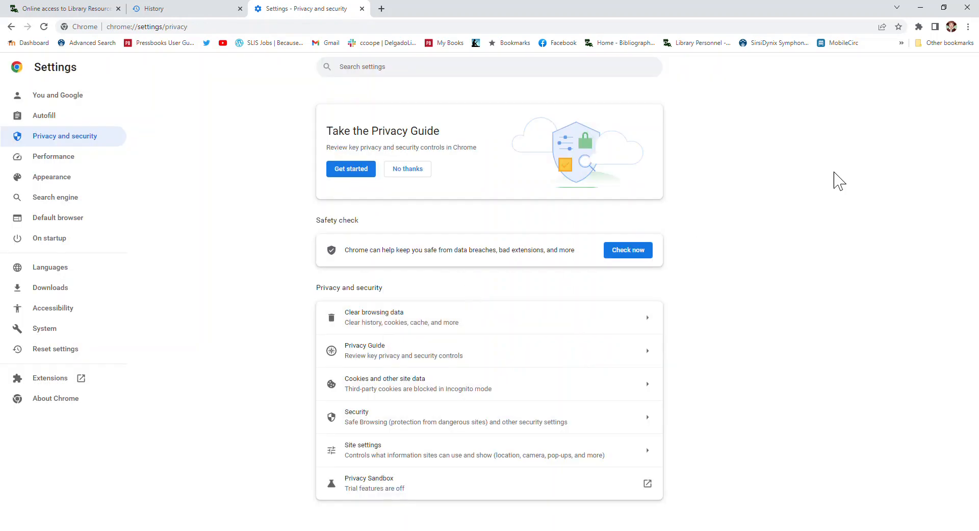
mouse_move(213, 120)
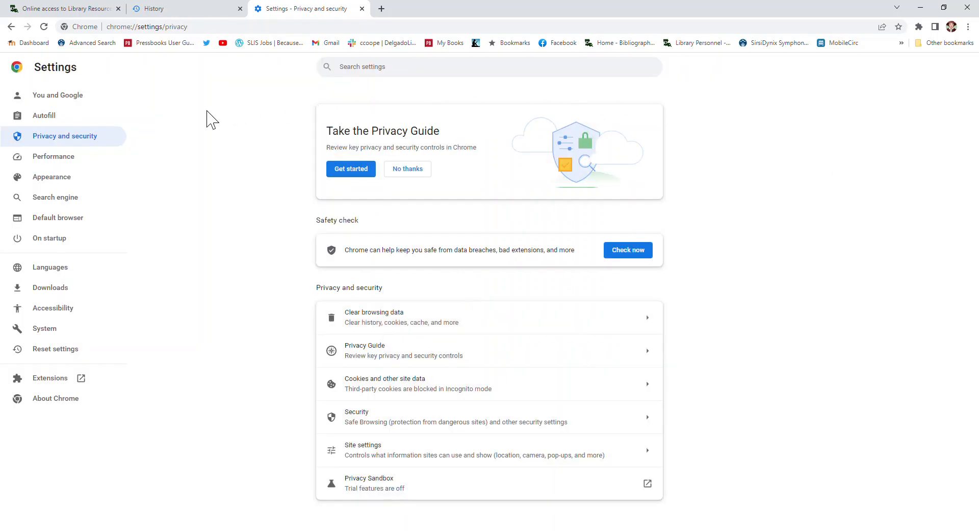
mouse_move(461, 266)
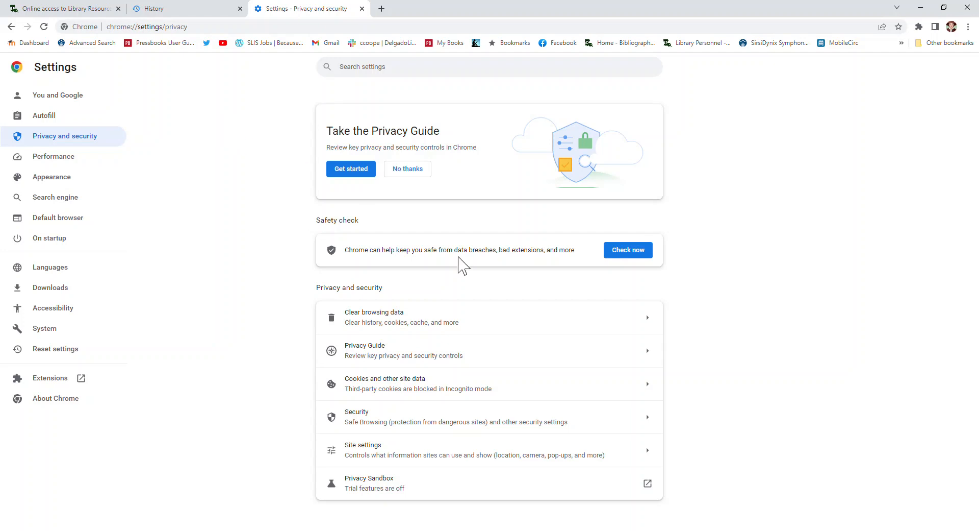
mouse_move(784, 177)
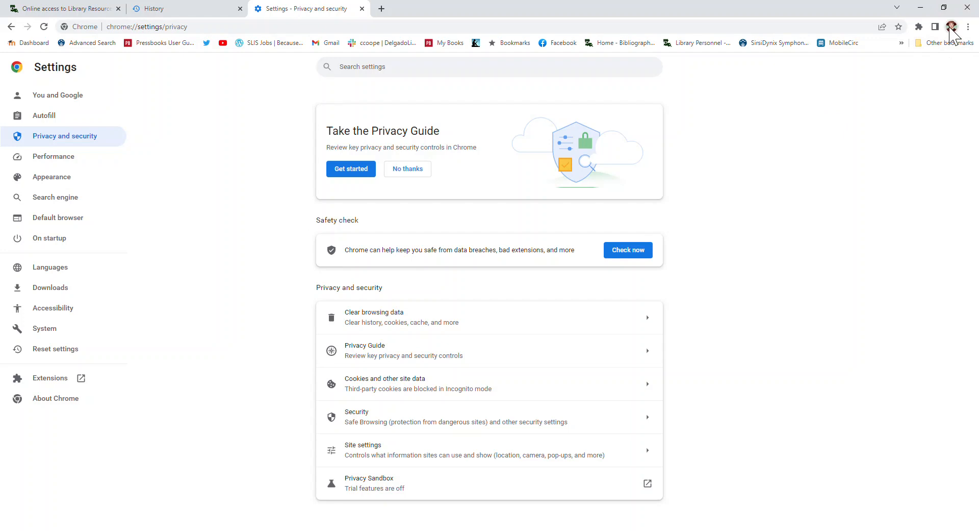
mouse_move(842, 179)
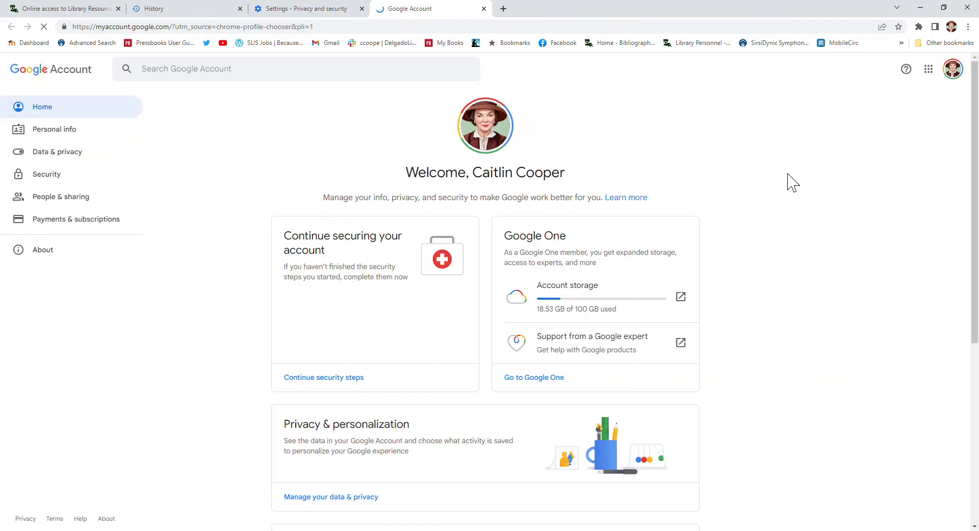
mouse_move(953, 68)
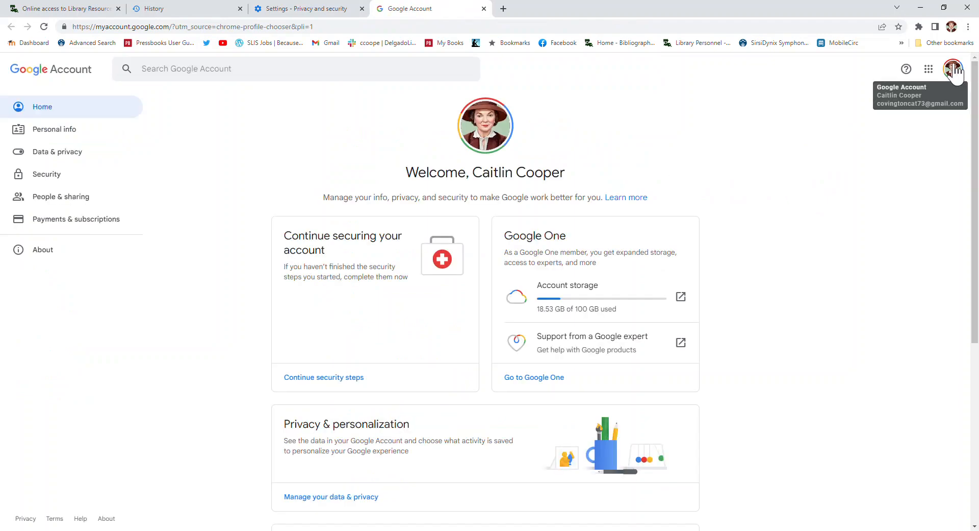
- Sign out of the Google account from the profile menu, leaving syncing paused
left_click(953, 69)
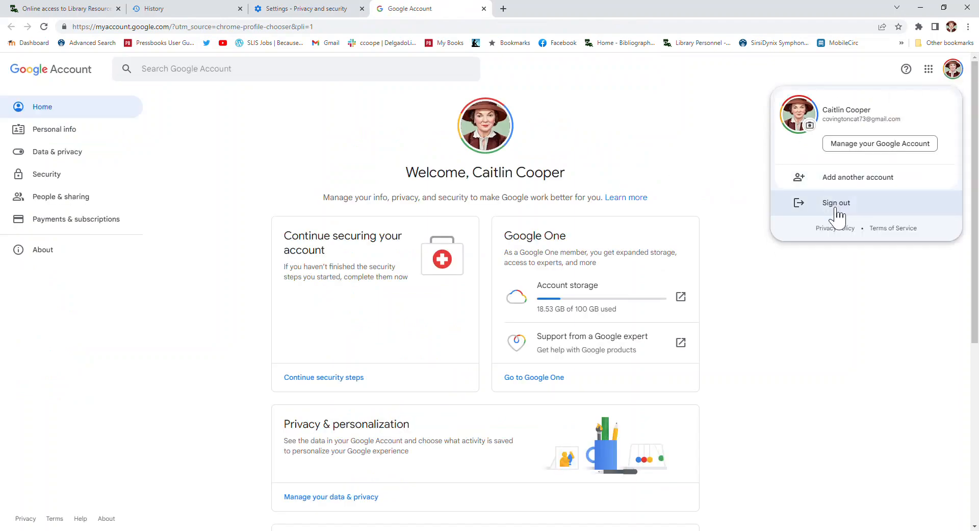
left_click(835, 202)
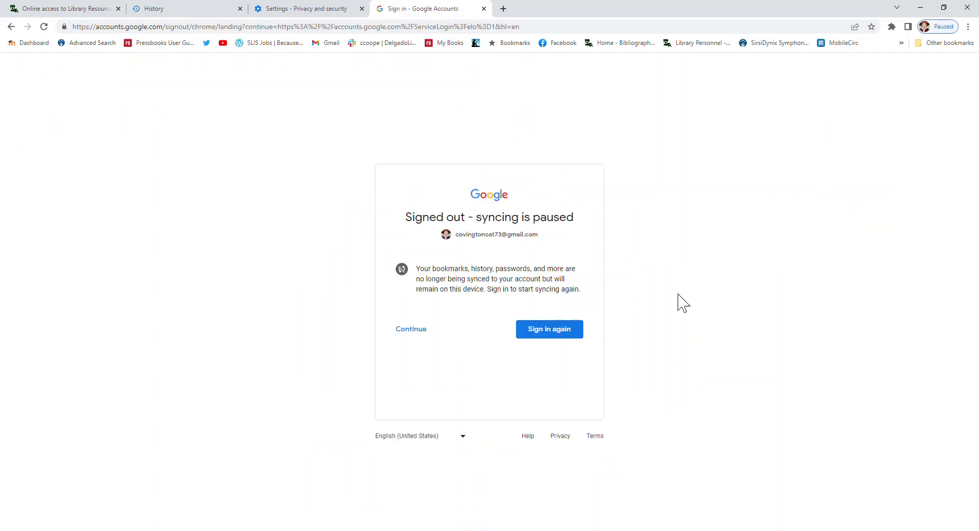
mouse_move(860, 227)
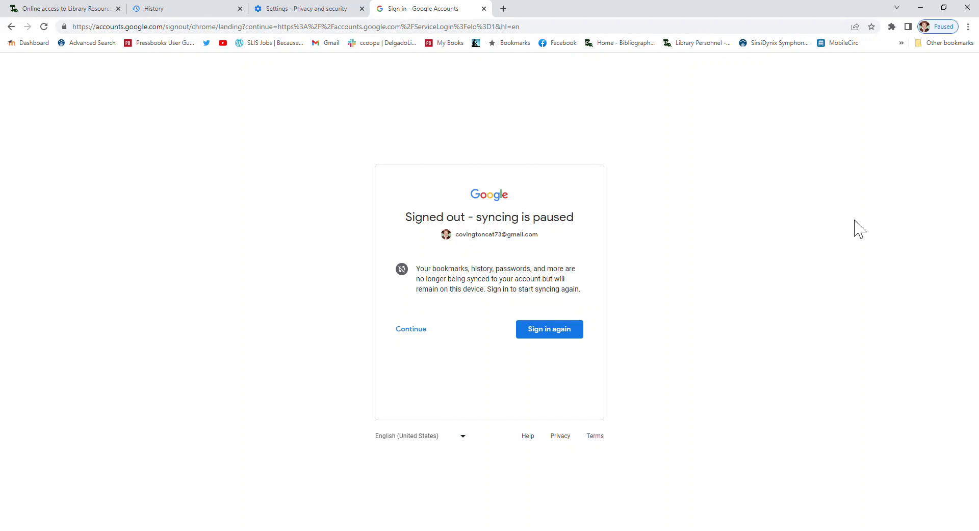
mouse_move(938, 95)
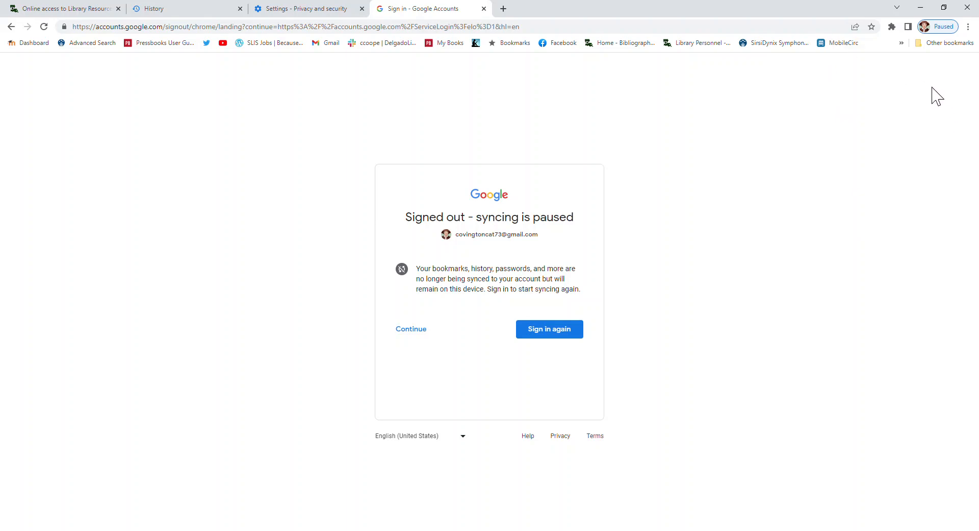